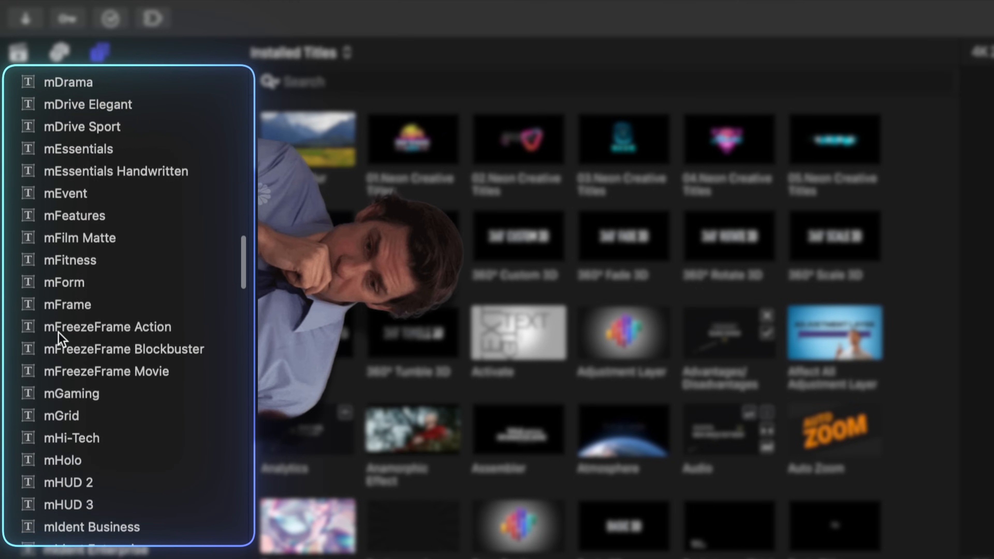
Scroll down through the Titles sidebar's list of installed title packs.
{"action": "scroll", "scroll_direction": "down", "scroll_amount": 3}
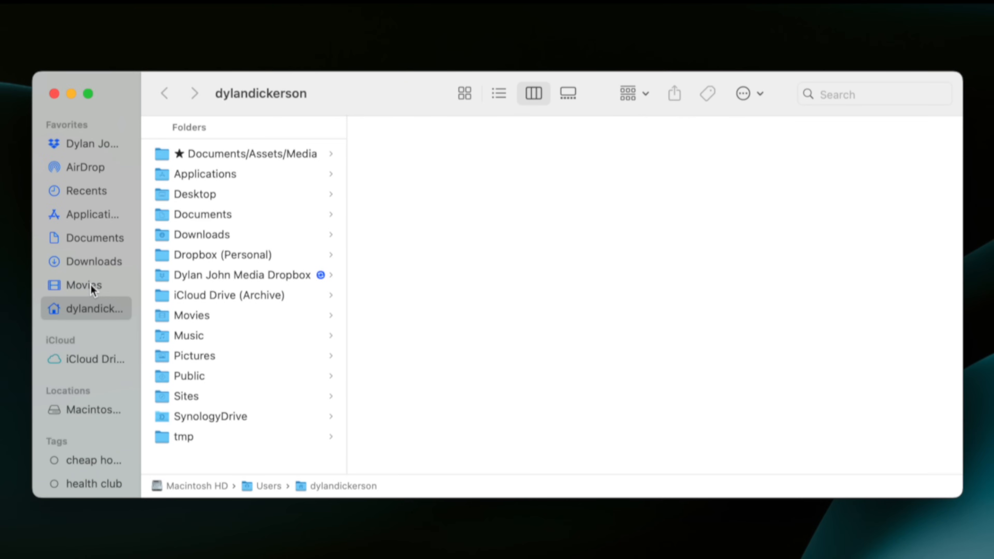
Navigate to Movies > Motion Templates > Titles and create the ★ Favorites folder there.
{"action": "left_click", "coordinate": [83, 284]}
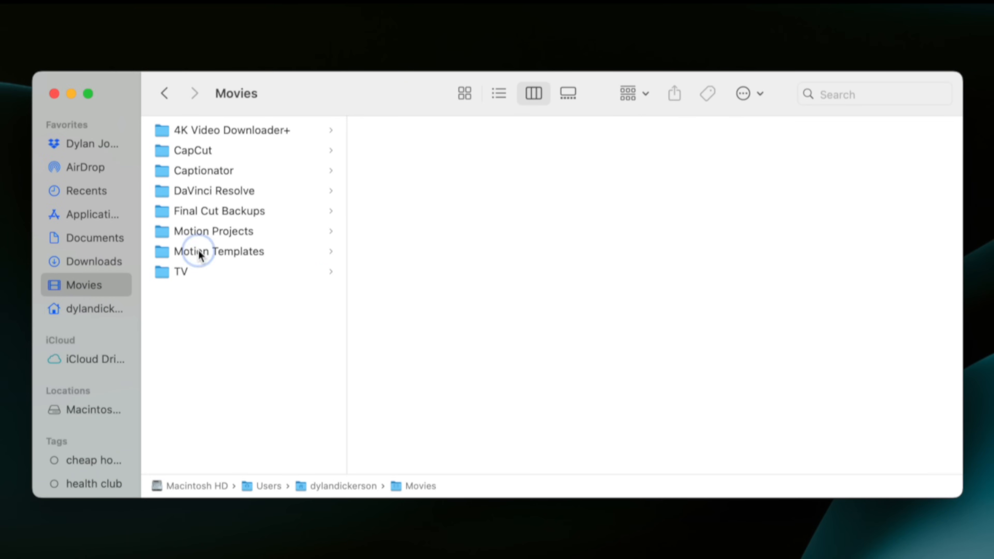
{"action": "left_click", "coordinate": [218, 251]}
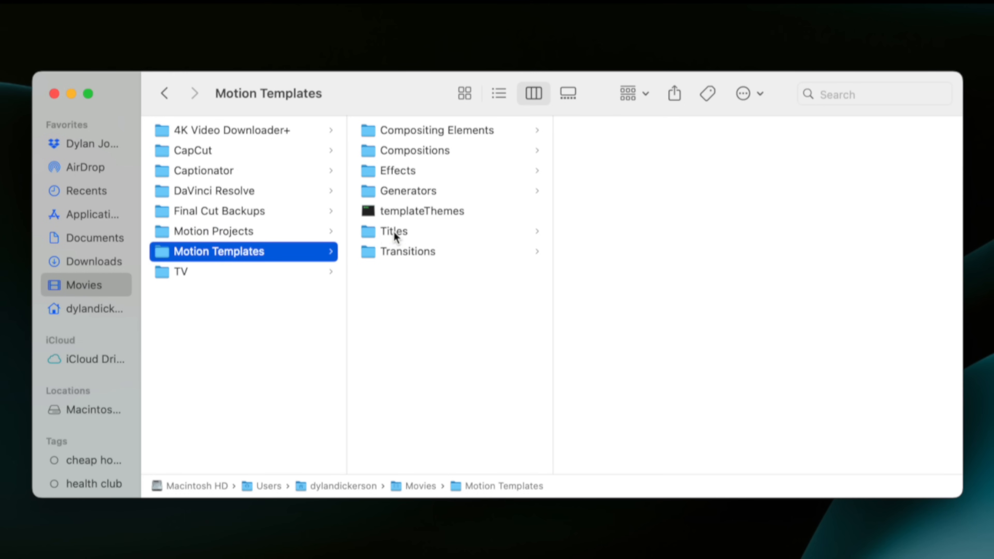
{"action": "left_click", "coordinate": [163, 16]}
{"action": "type", "text": "star"}
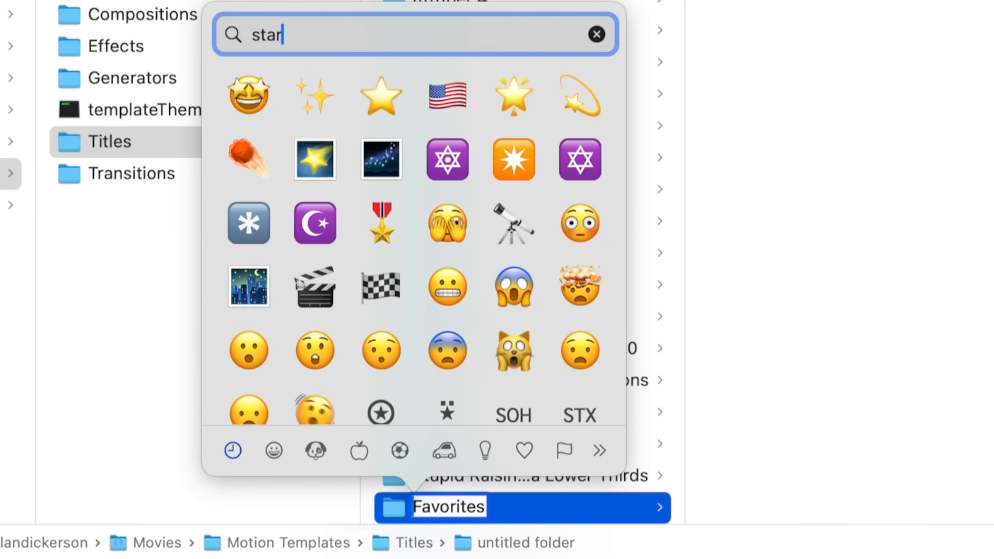
{"action": "scroll", "scroll_direction": "down", "scroll_amount": 3}
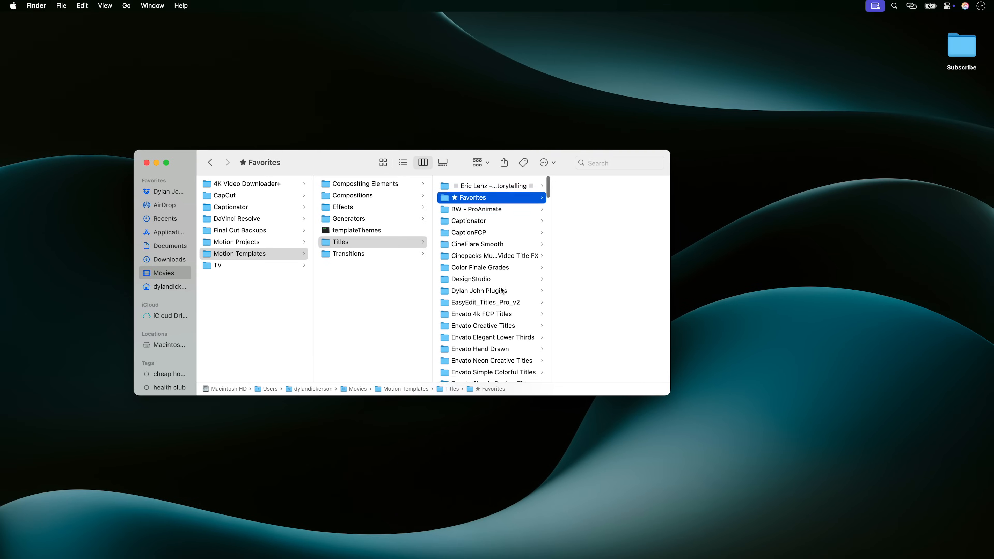
In a second Finder window reach Titles > FCB's Pro Zooms > + and copy the Pro Pan + and Pro Zooms + templates into ★ Favorites.
{"action": "left_click", "coordinate": [61, 6]}
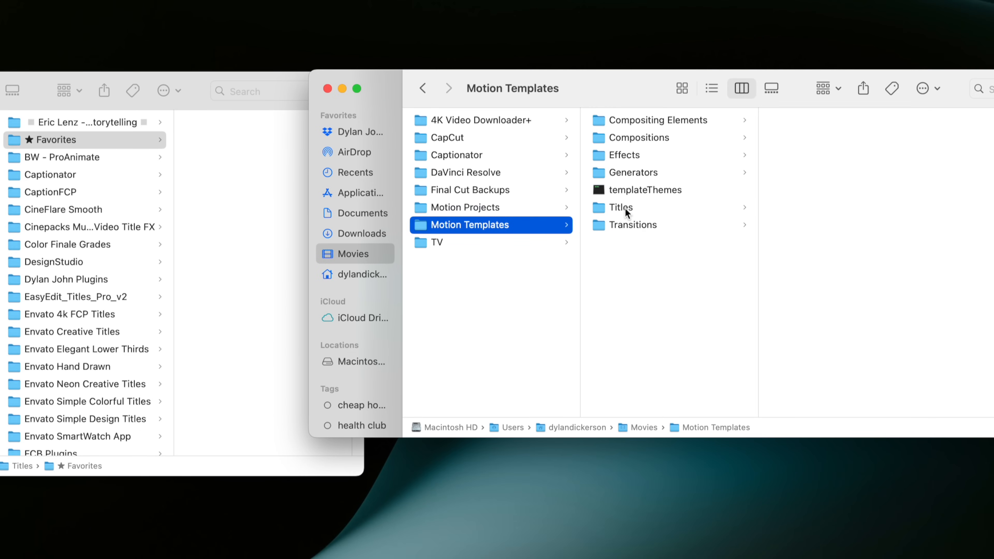
{"action": "left_click", "coordinate": [622, 207]}
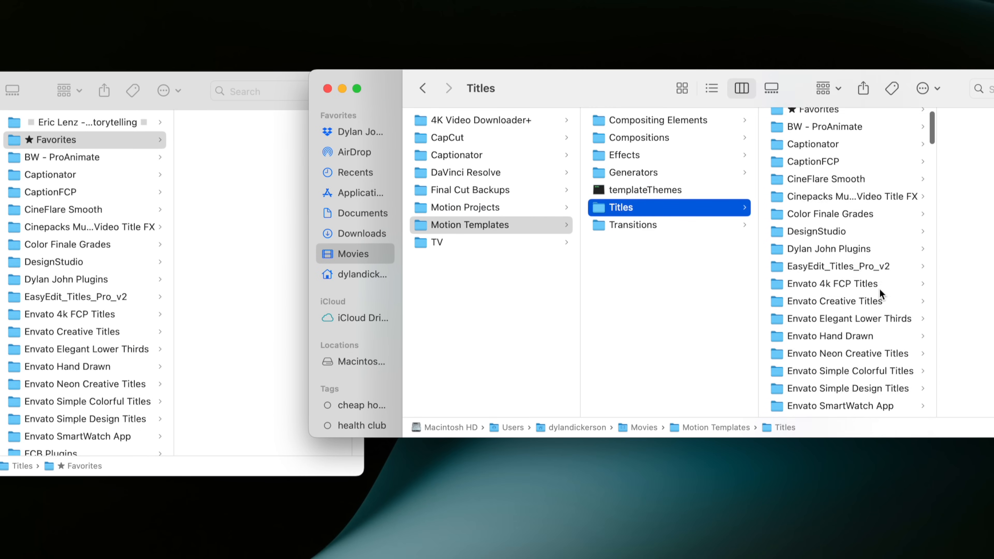
{"action": "left_click", "coordinate": [822, 273]}
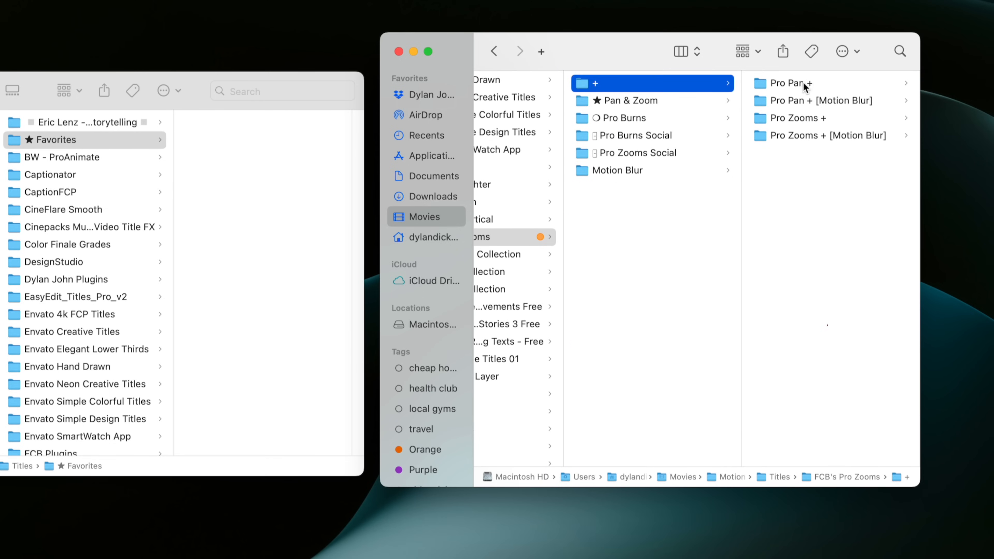
{"action": "left_click", "coordinate": [789, 83]}
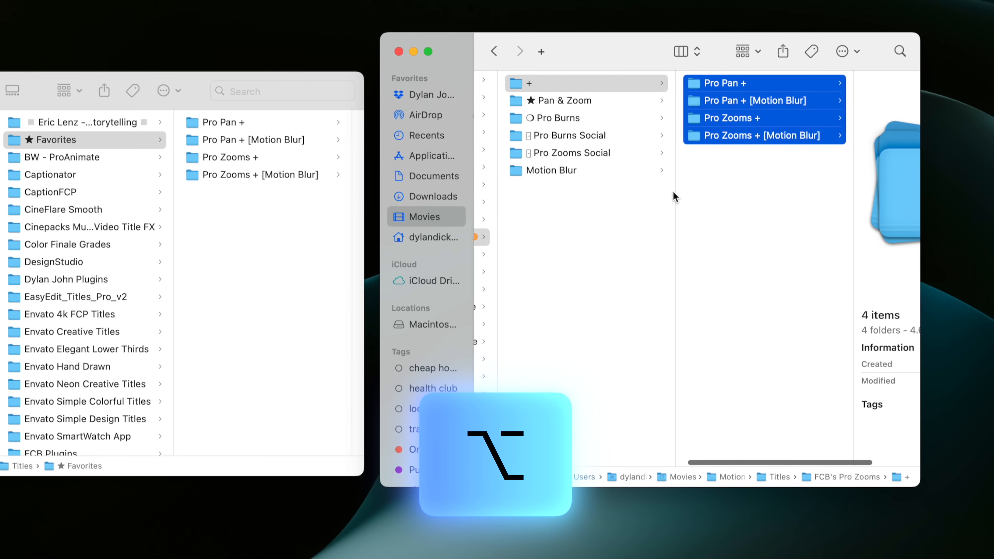
{"action": "left_click", "coordinate": [565, 100]}
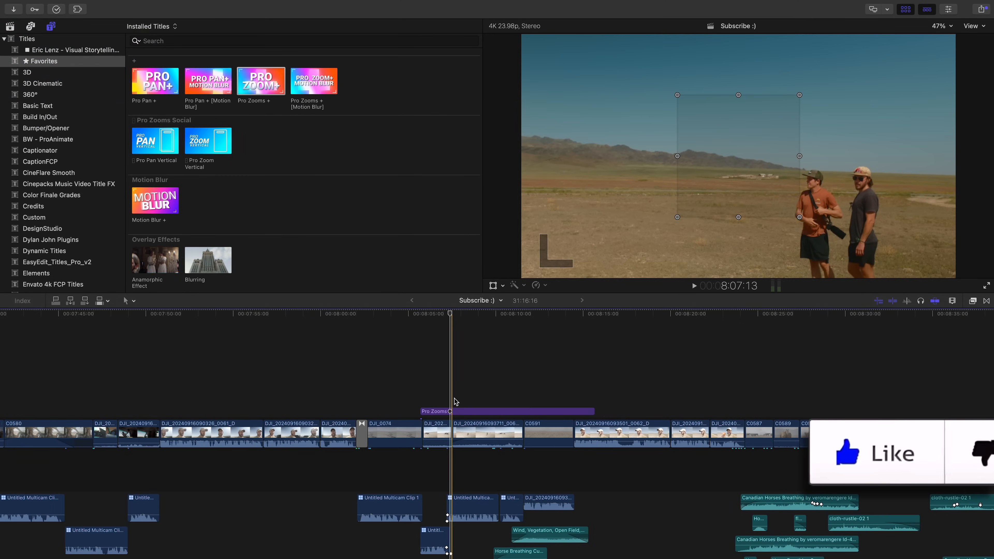
Select the Pro Zooms title clip to view the ★ Favorites templates in use.
{"action": "left_click", "coordinate": [694, 285]}
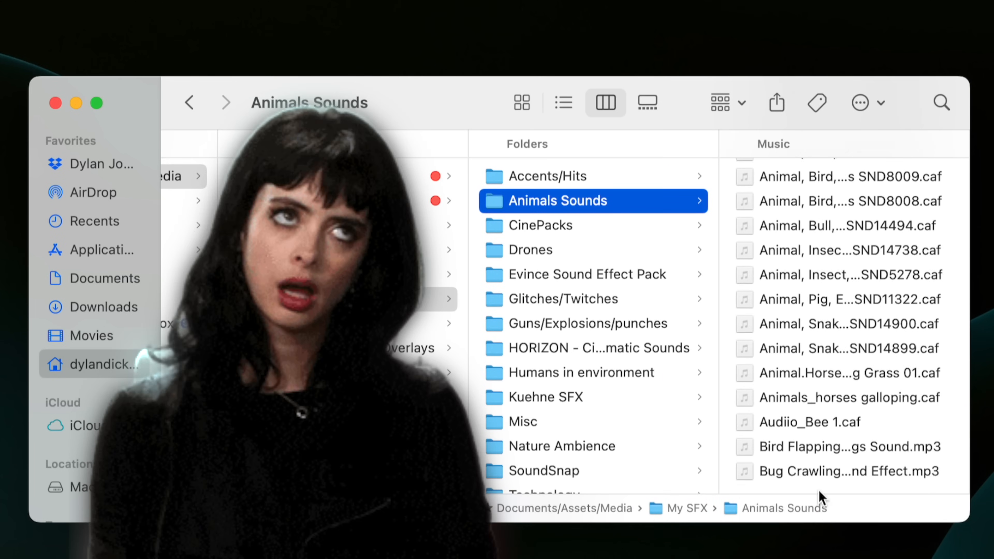
In My SFX's Whooshes Risers/Bass folder, preview the Audiio_Muted Short Whoosh.caf sound.
{"action": "left_click", "coordinate": [593, 411]}
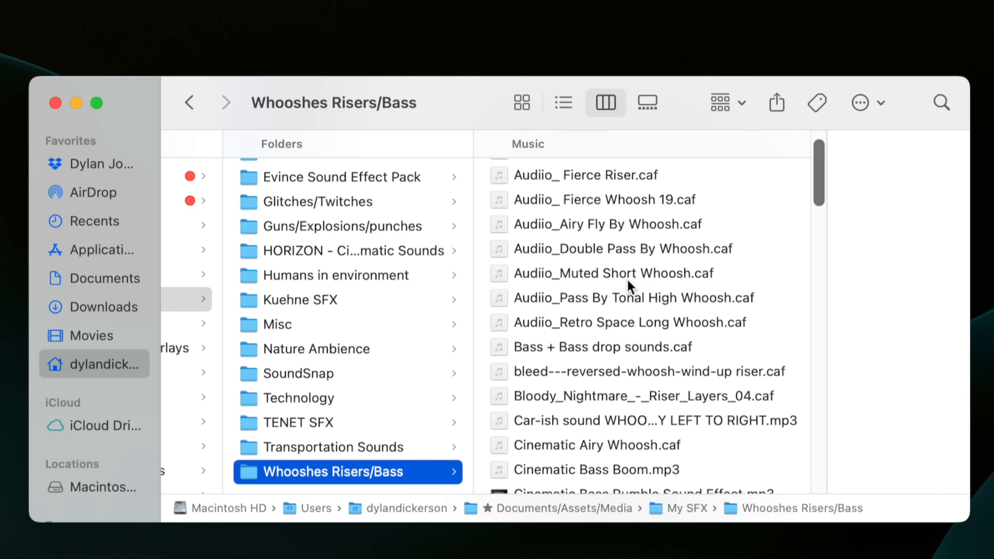
{"action": "left_click", "coordinate": [613, 272]}
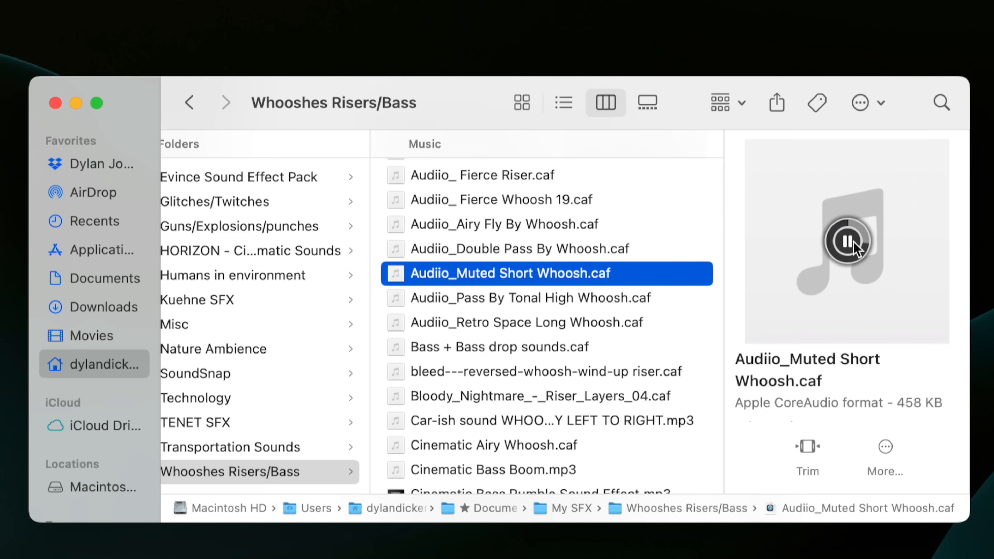
{"action": "left_click", "coordinate": [500, 345]}
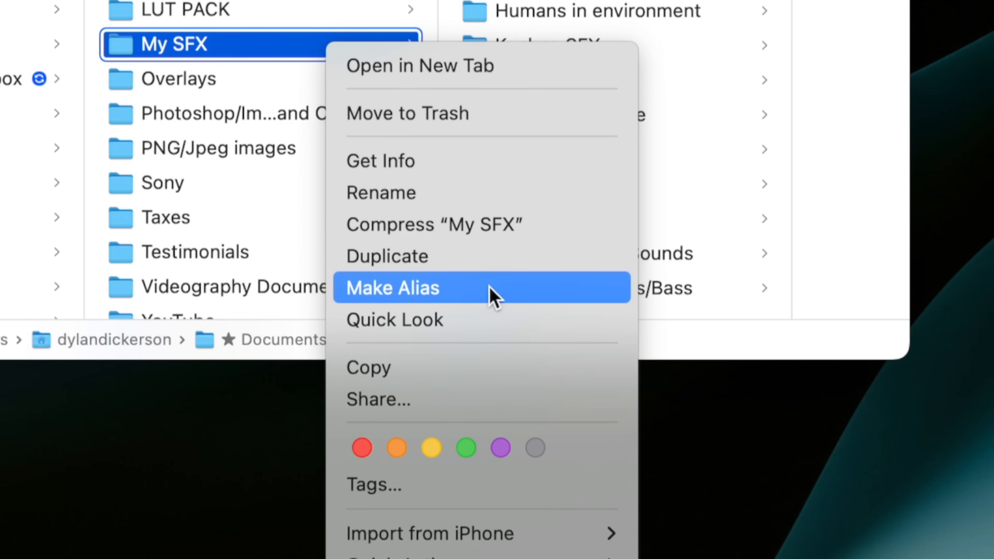
Make an alias of My SFX and add the Filmic Crisp SFX Pack folder into My SFX.
{"action": "left_click", "coordinate": [392, 287]}
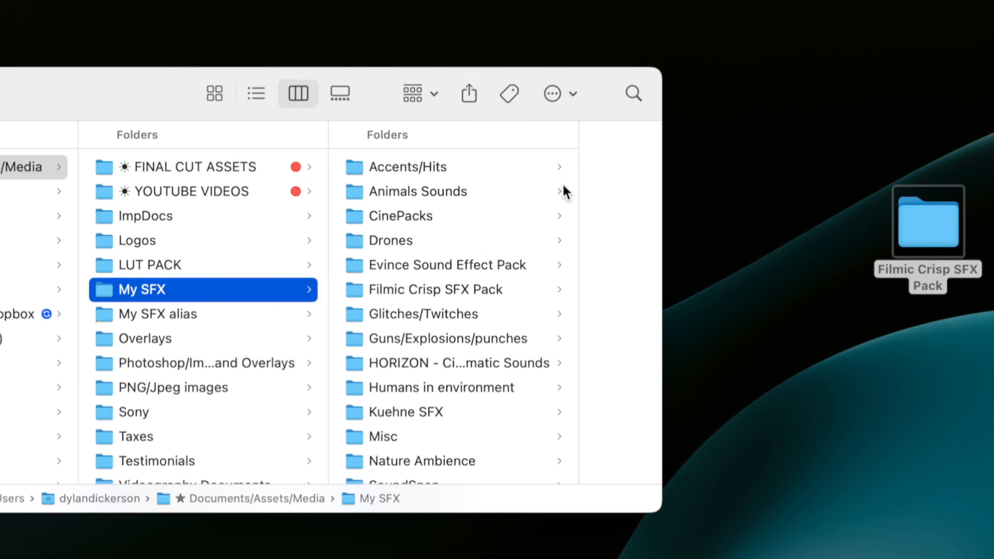
{"action": "left_click", "coordinate": [436, 290]}
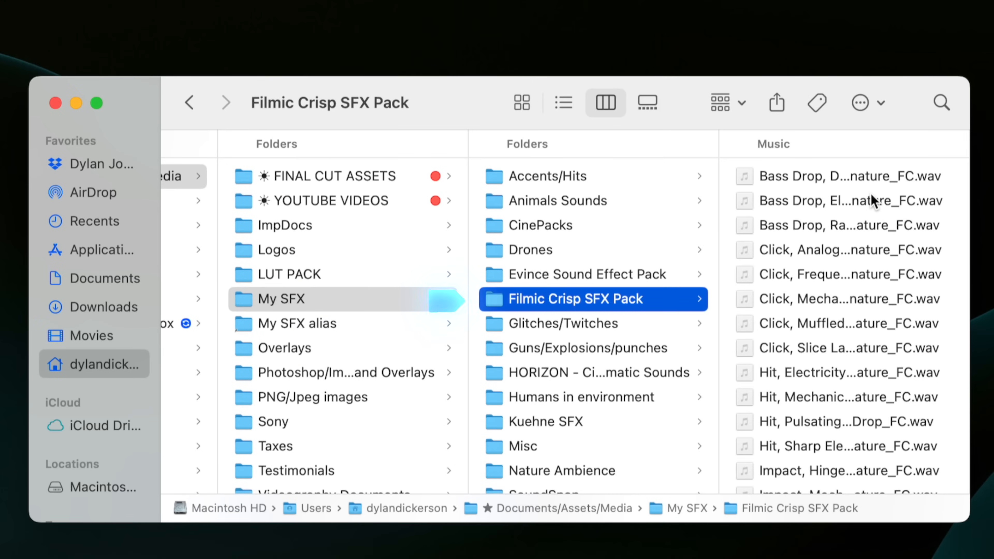
{"action": "left_click", "coordinate": [297, 322]}
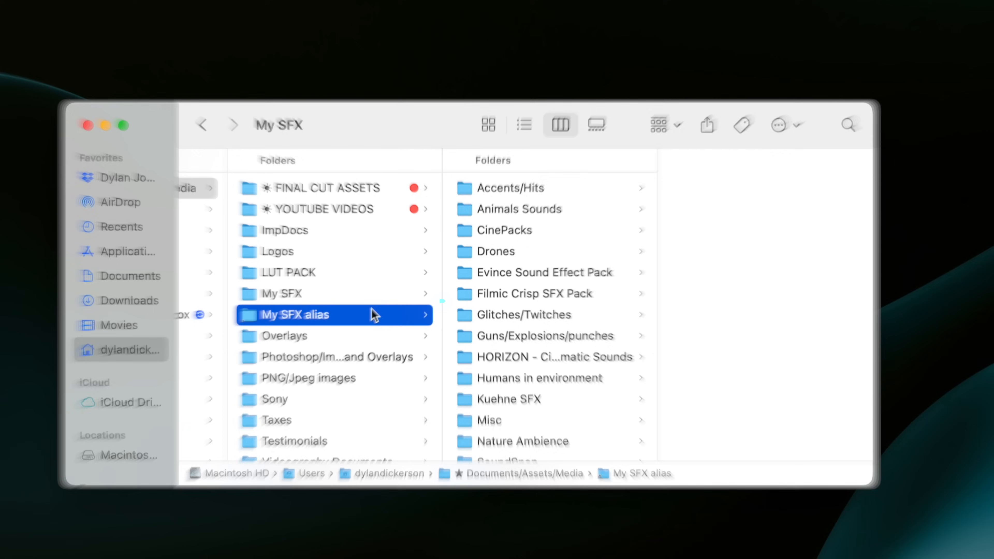
{"action": "left_click", "coordinate": [61, 5]}
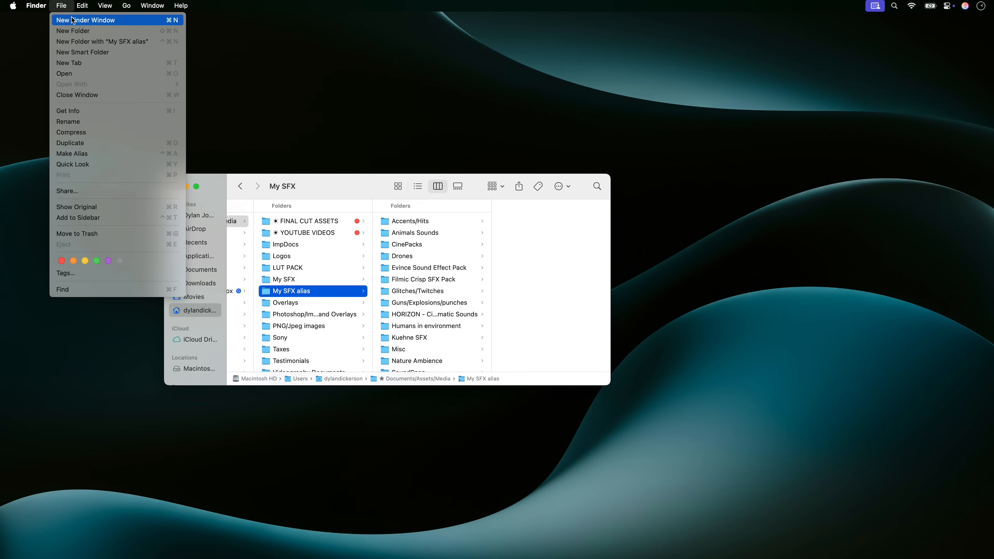
In a new Finder window go to Macintosh HD > Library > Audio > Apple Loops > Apple > Final Cut Pro Sound Effects.
{"action": "left_click", "coordinate": [85, 20]}
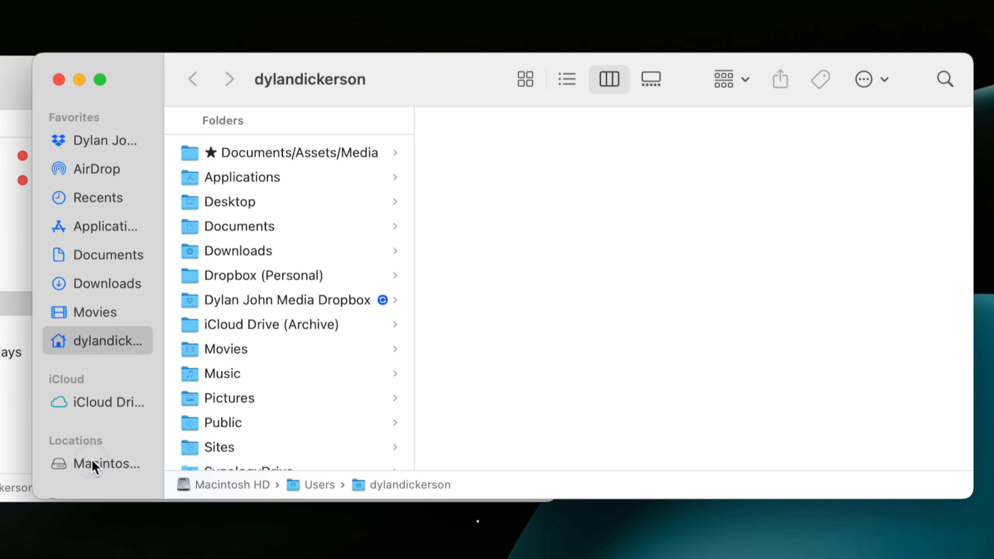
{"action": "left_click", "coordinate": [107, 464]}
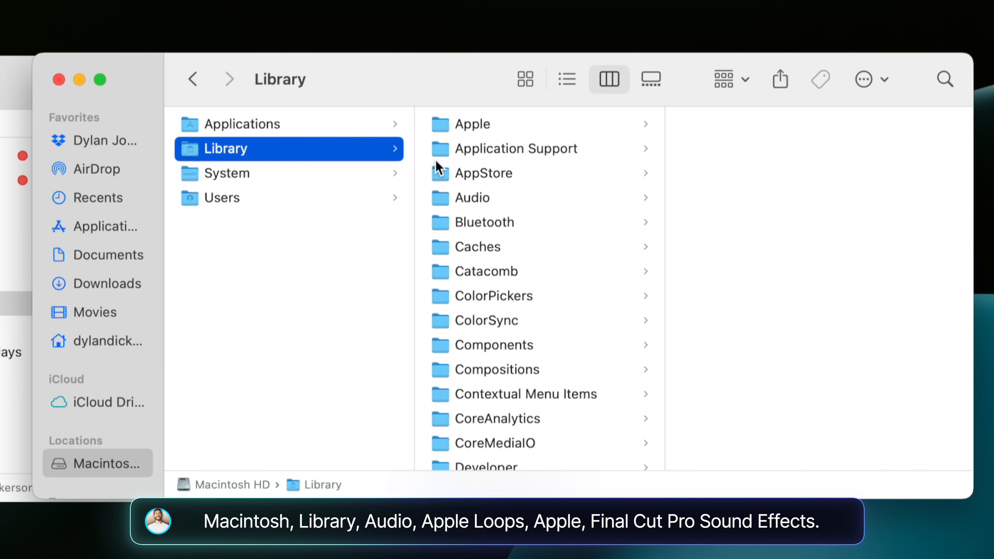
{"action": "left_click", "coordinate": [472, 198]}
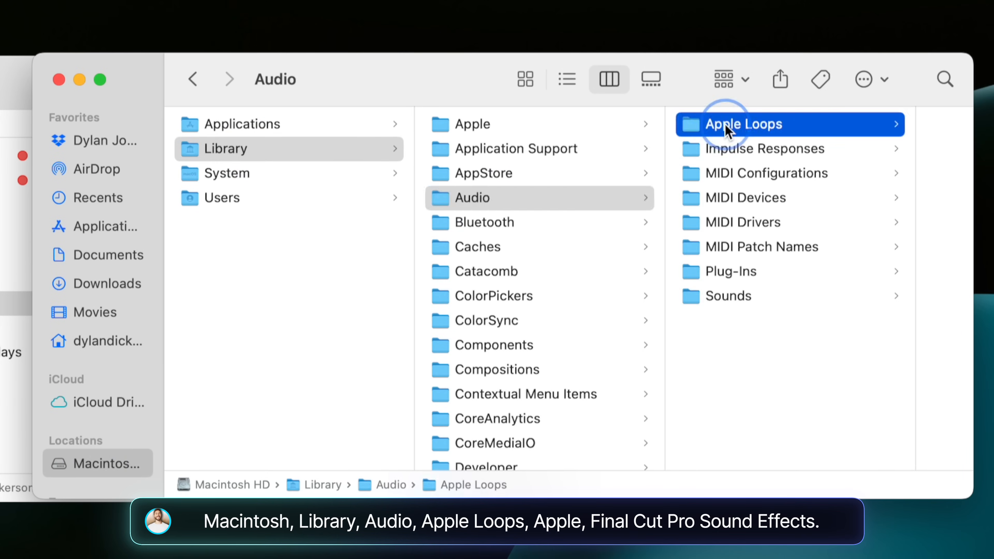
{"action": "left_click", "coordinate": [743, 123]}
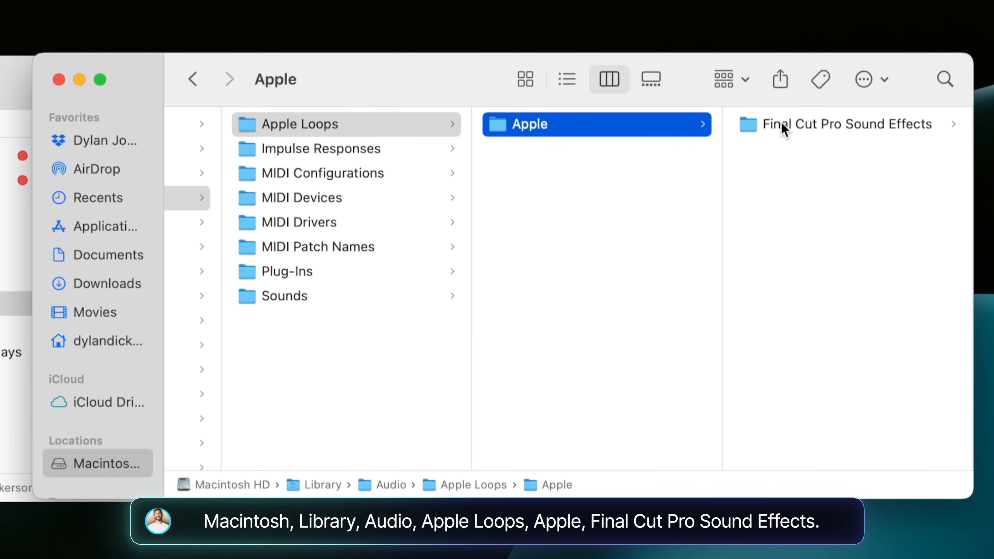
{"action": "left_click", "coordinate": [847, 124]}
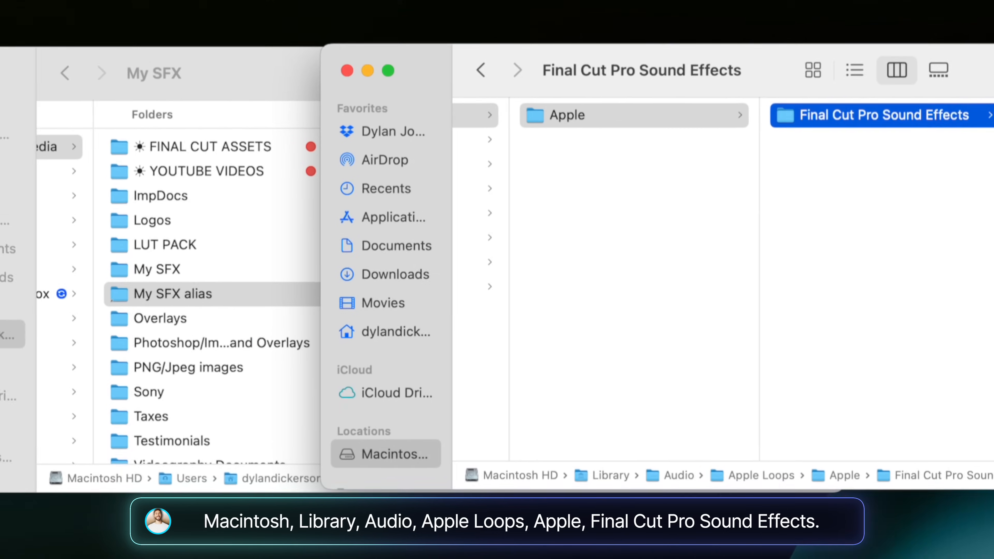
{"action": "left_click", "coordinate": [875, 115]}
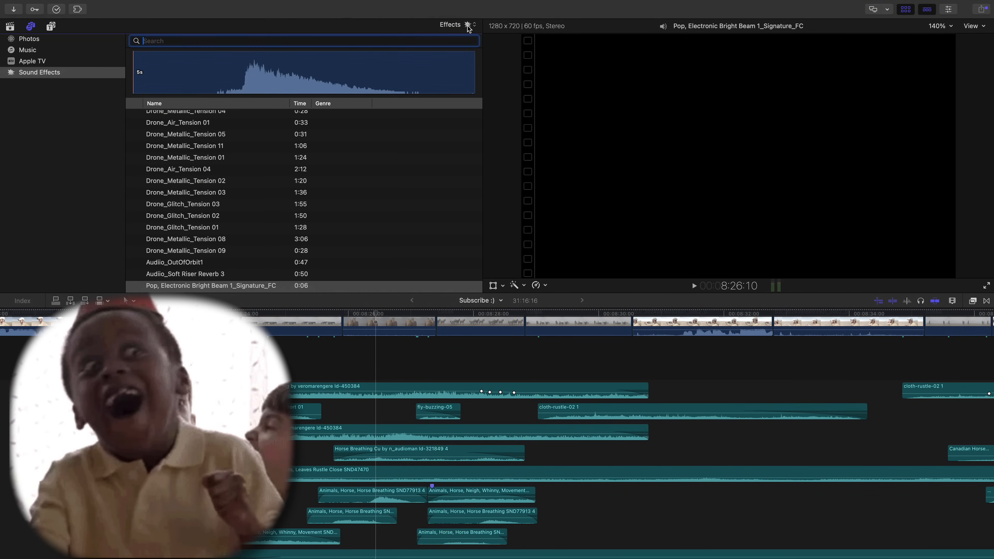
Choose the Humans in environment category from My SFX in the Sound Effects browser.
{"action": "left_click", "coordinate": [472, 26]}
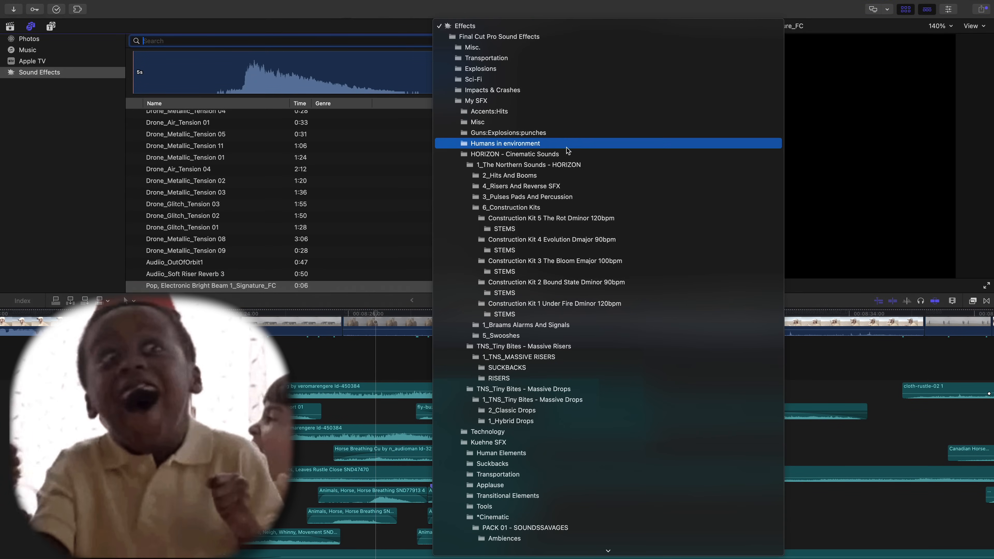
{"action": "left_click", "coordinate": [555, 261]}
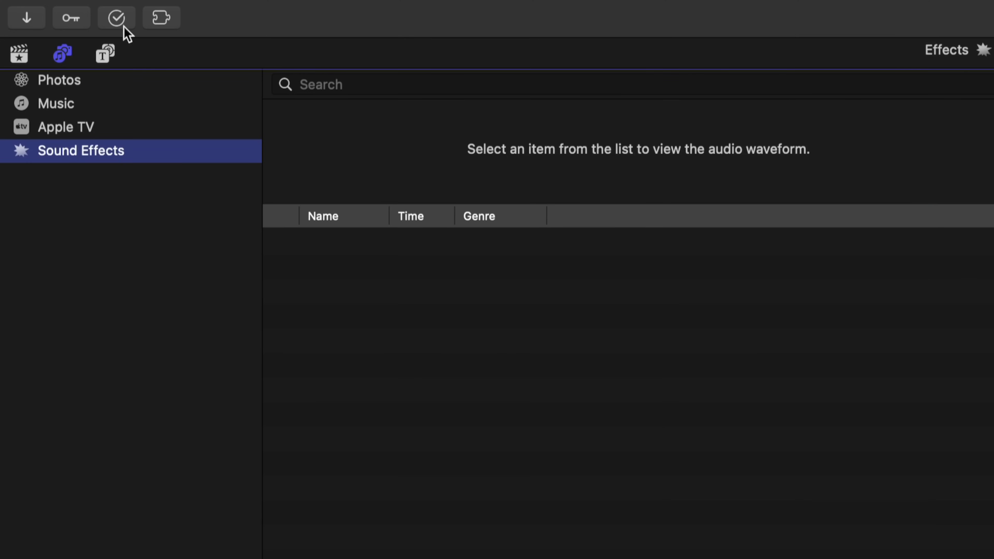
{"action": "left_click", "coordinate": [94, 10]}
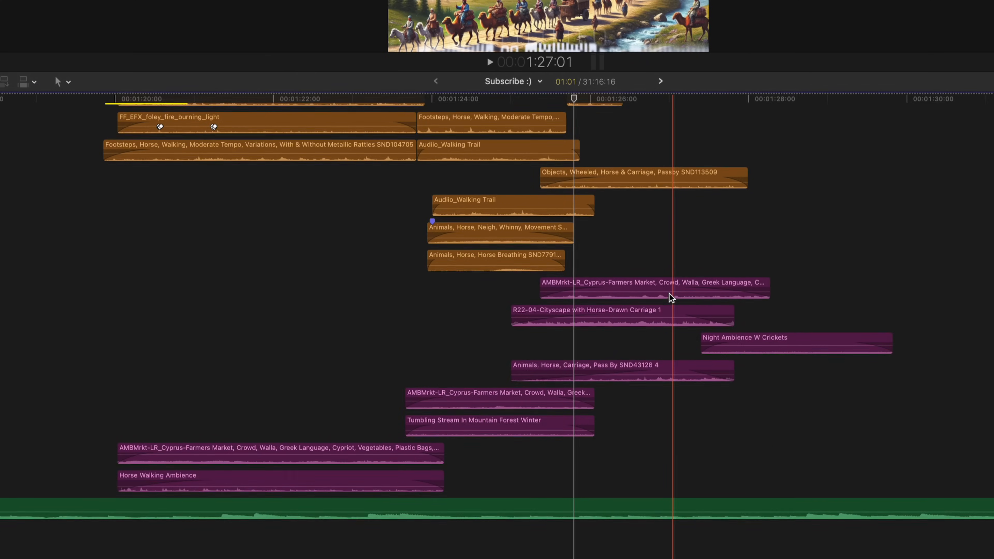
Assign audio roles to the electric-typewriter and Rollercoaster Ratchet clips via Assign Audio Roles.
{"action": "scroll", "scroll_direction": "down", "scroll_amount": 3}
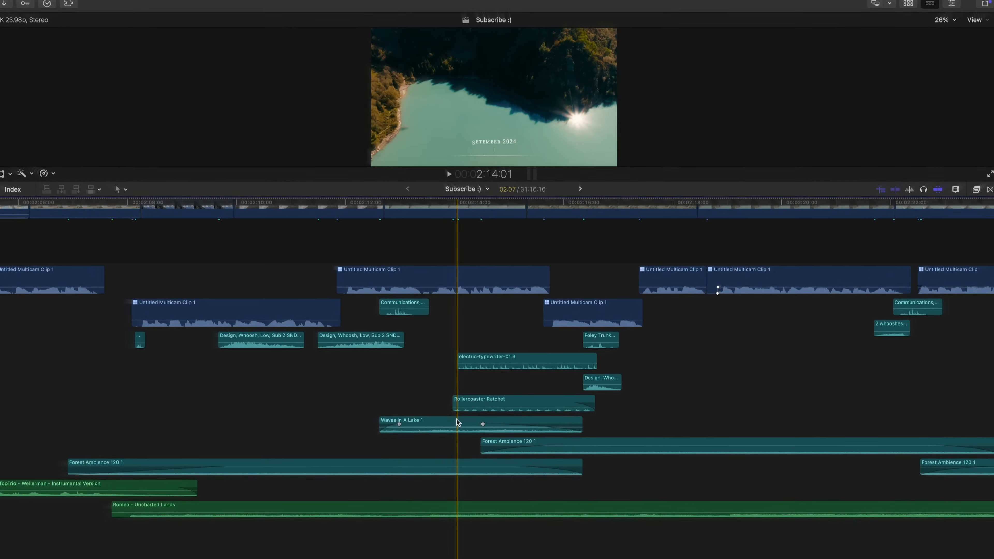
{"action": "right_click", "coordinate": [486, 357]}
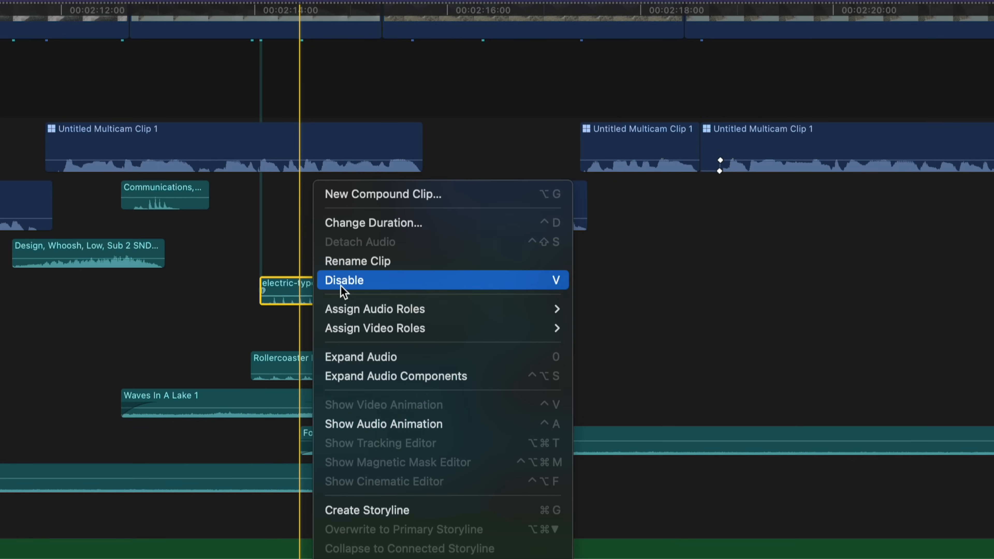
{"action": "left_click", "coordinate": [374, 309]}
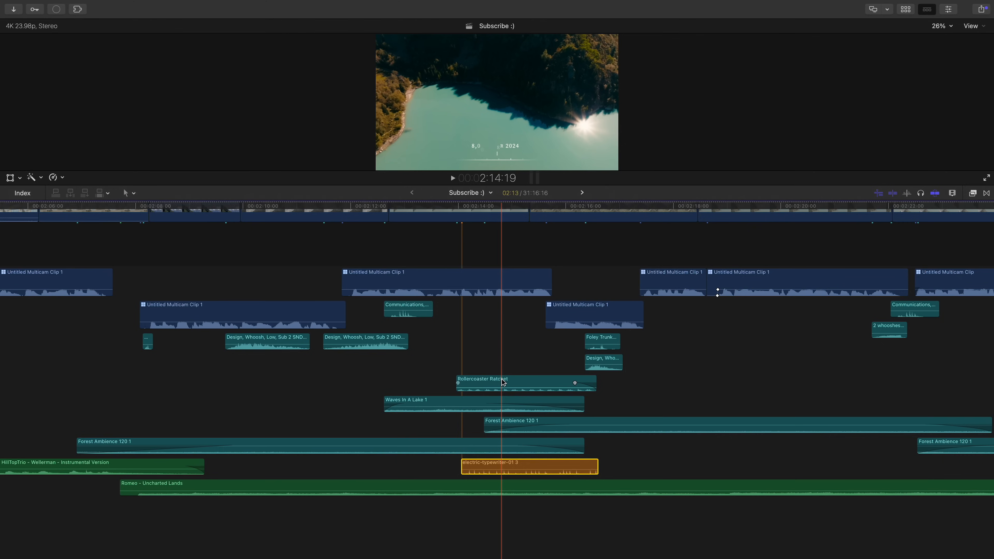
{"action": "right_click", "coordinate": [502, 383]}
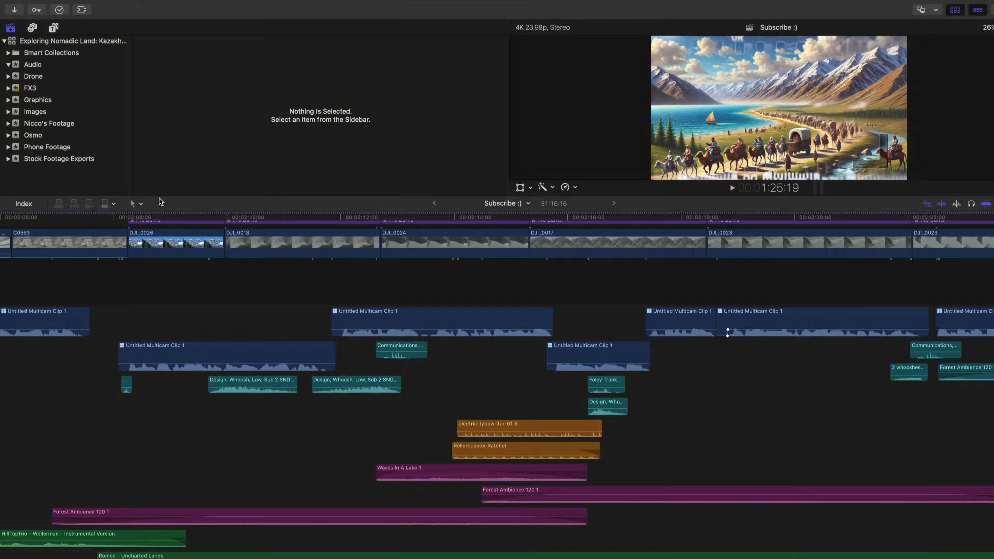
Create a new 4K 60p project named Custom Roles Project.
{"action": "left_click", "coordinate": [153, 12]}
{"action": "type", "text": "Custom Roles R"}
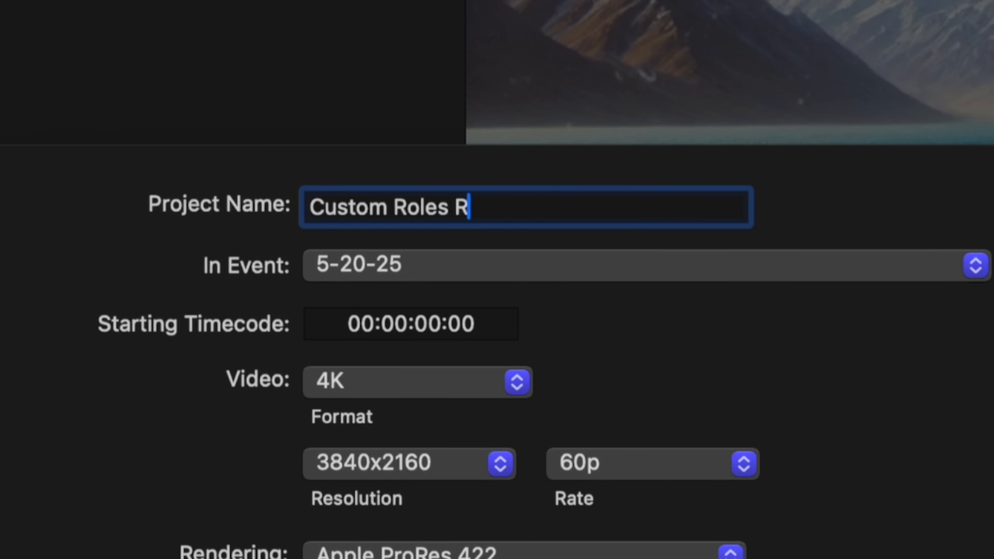
{"action": "type", "text": "roject"}
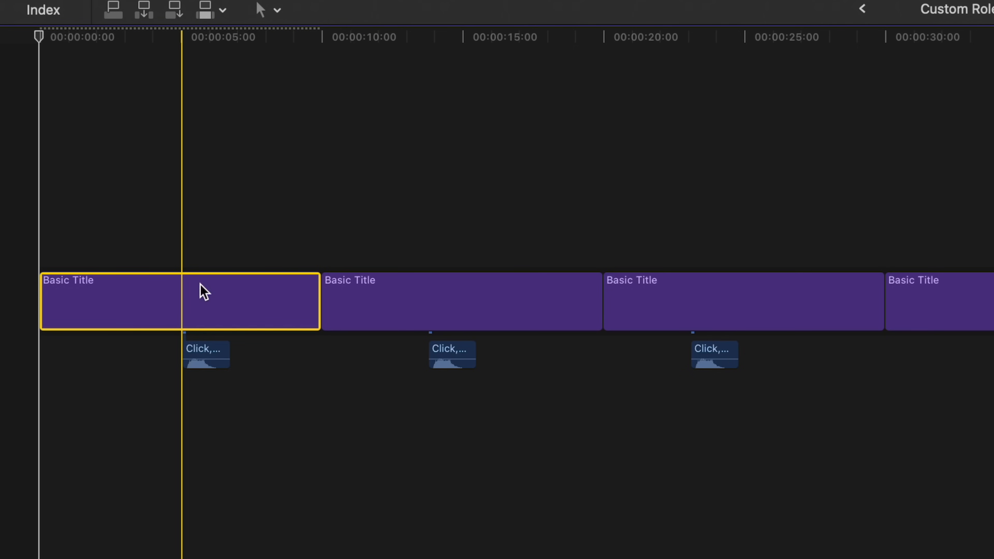
Add video roles B-Roll and Screen Recording in Edit Roles.
{"action": "right_click", "coordinate": [203, 291]}
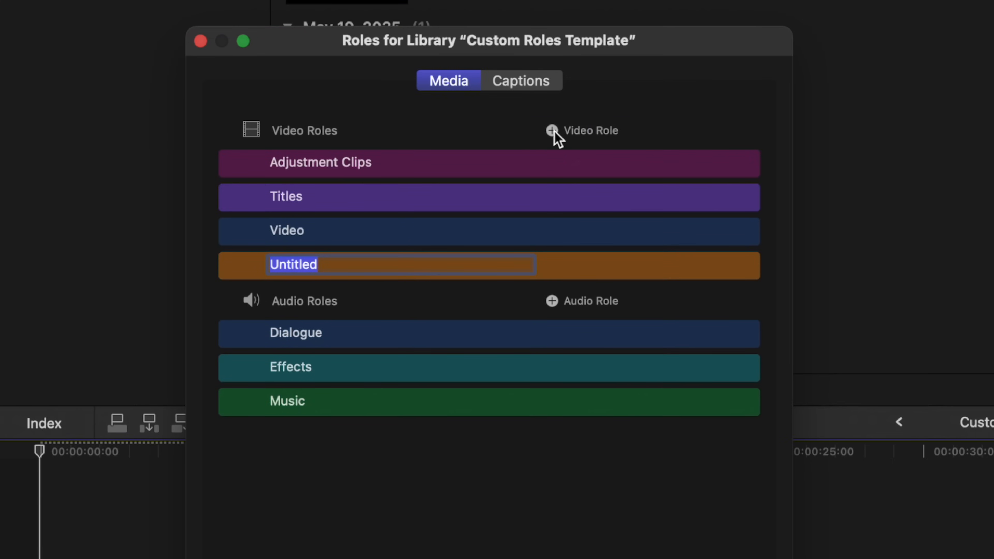
{"action": "type", "text": "B-Roll"}
{"action": "type", "text": "Screen Reco"}
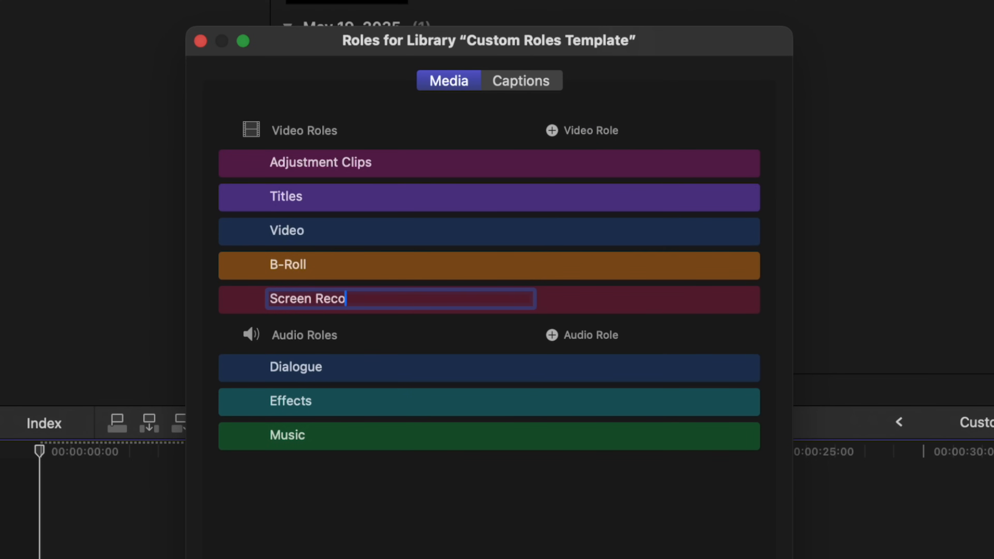
{"action": "type", "text": "rding"}
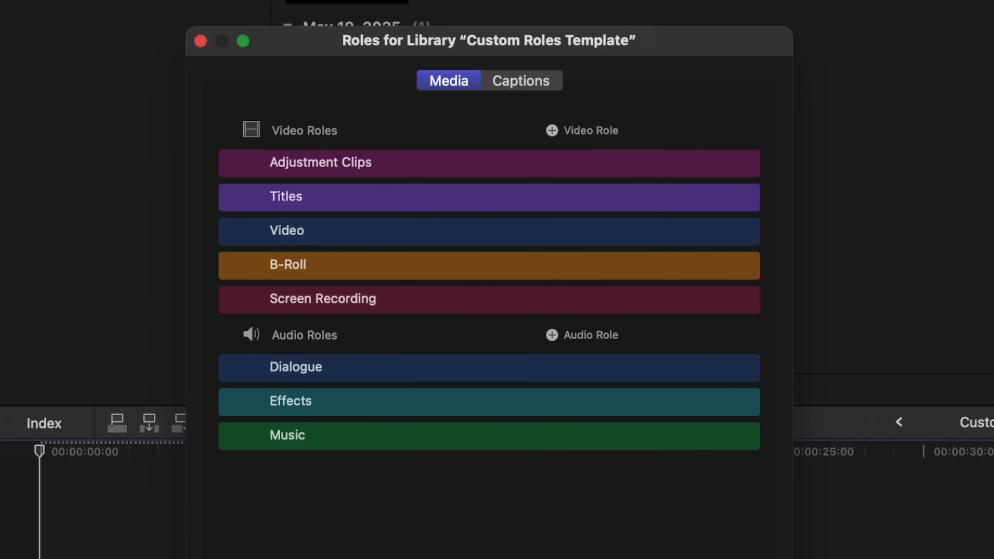
{"action": "mouse_move", "coordinate": [539, 356]}
{"action": "type", "text": "A"}
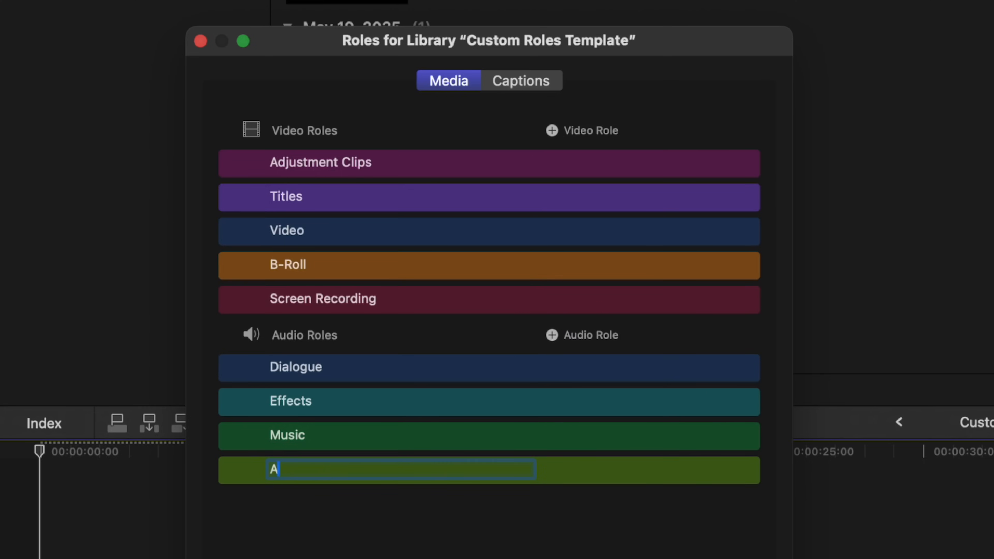
Add audio roles Ambient SFX and Target Foley SFX.
{"action": "type", "text": "mbient S"}
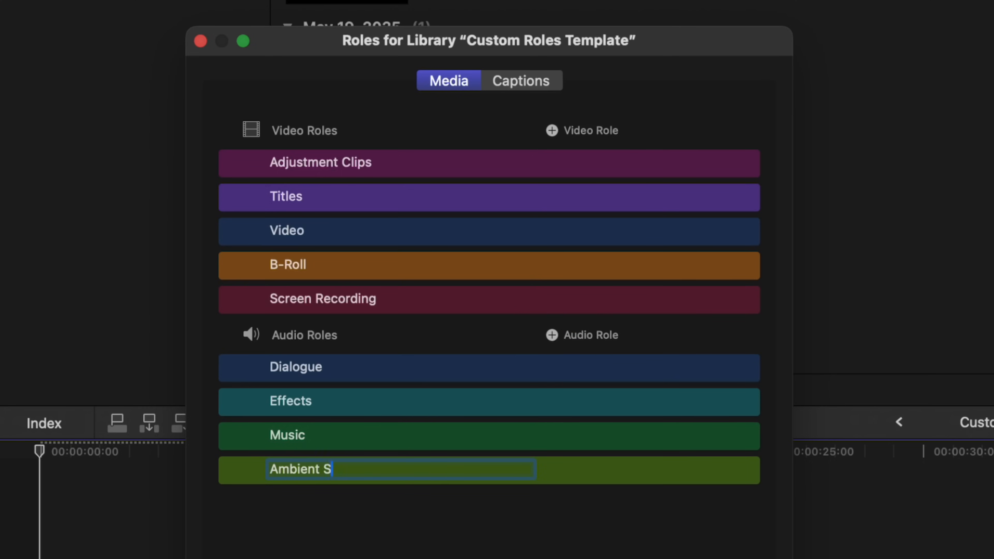
{"action": "left_click", "coordinate": [551, 335]}
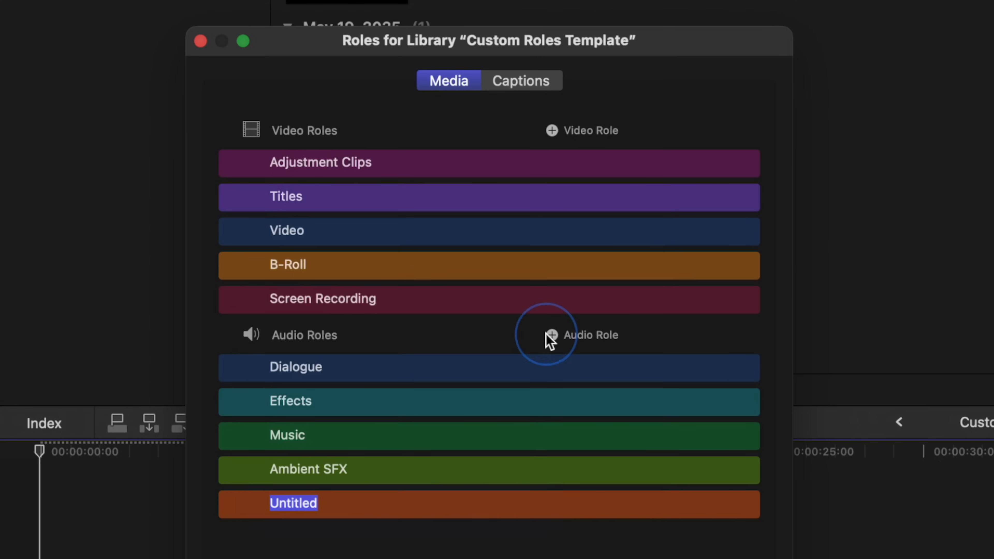
{"action": "type", "text": "Target"}
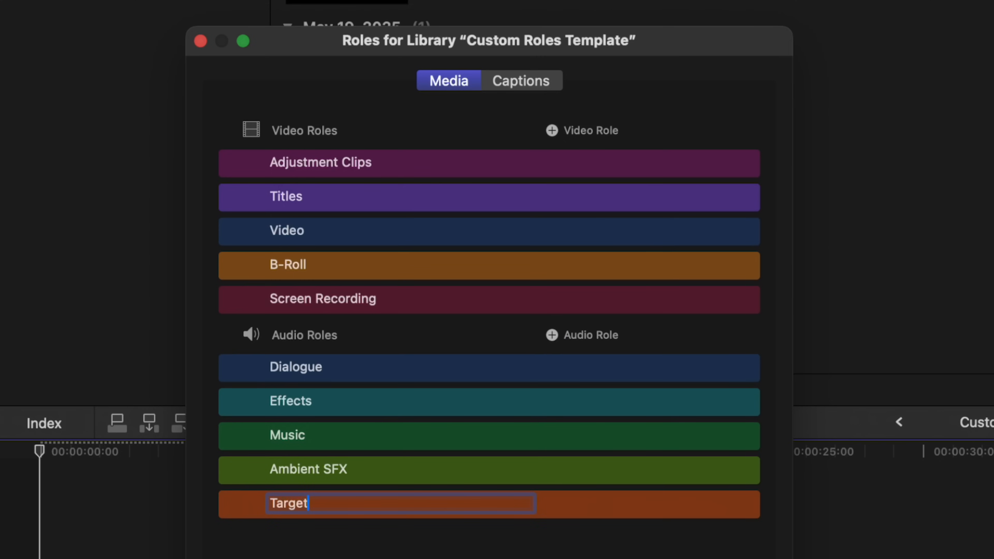
{"action": "type", "text": "Foley SFX"}
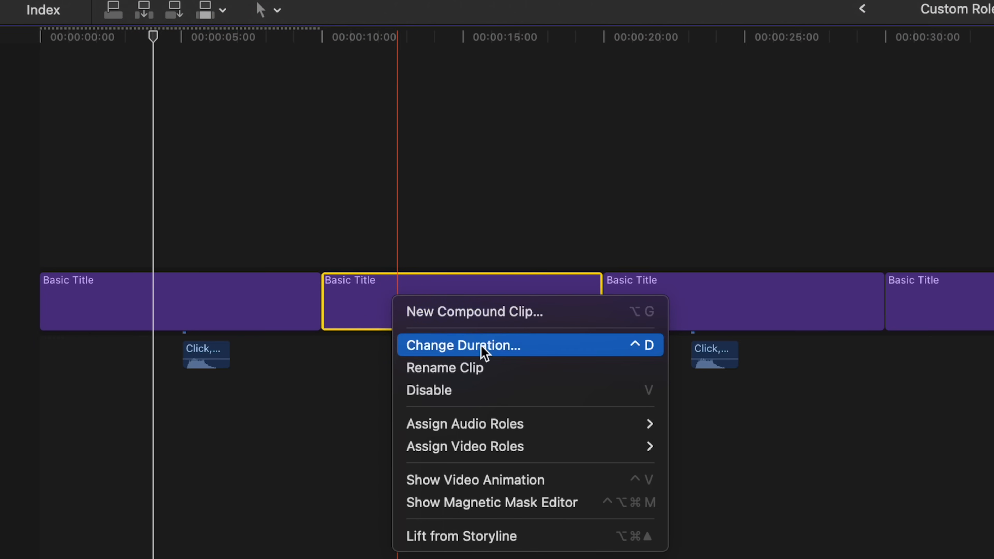
{"action": "mouse_move", "coordinate": [465, 446]}
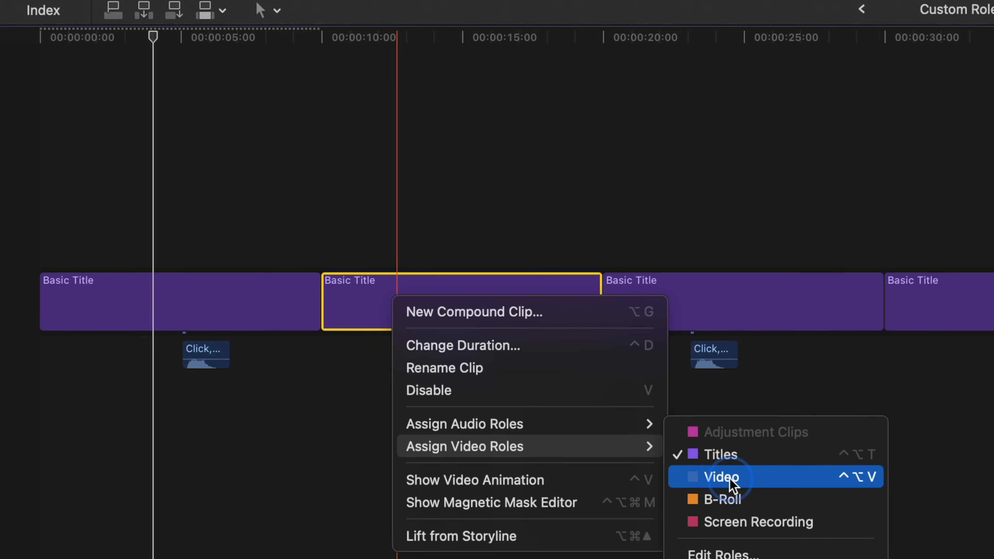
Check the new roles on a title clip, then hide Final Cut Pro to show the desktop.
{"action": "left_click", "coordinate": [718, 476]}
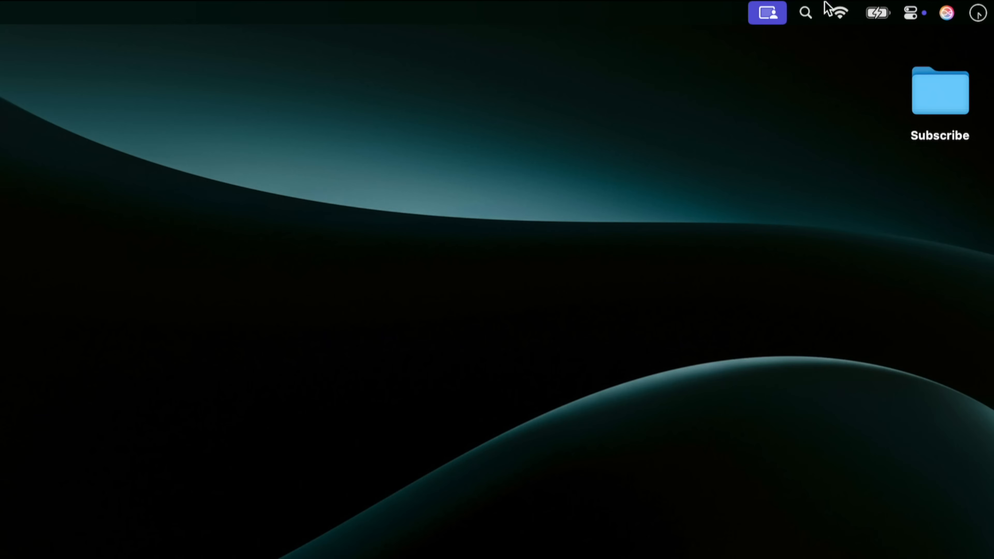
Find Keyboard Shortcuts via Spotlight and start a new App Shortcut for Final Cut Pro.
{"action": "type", "text": "keyboard shortcuts"}
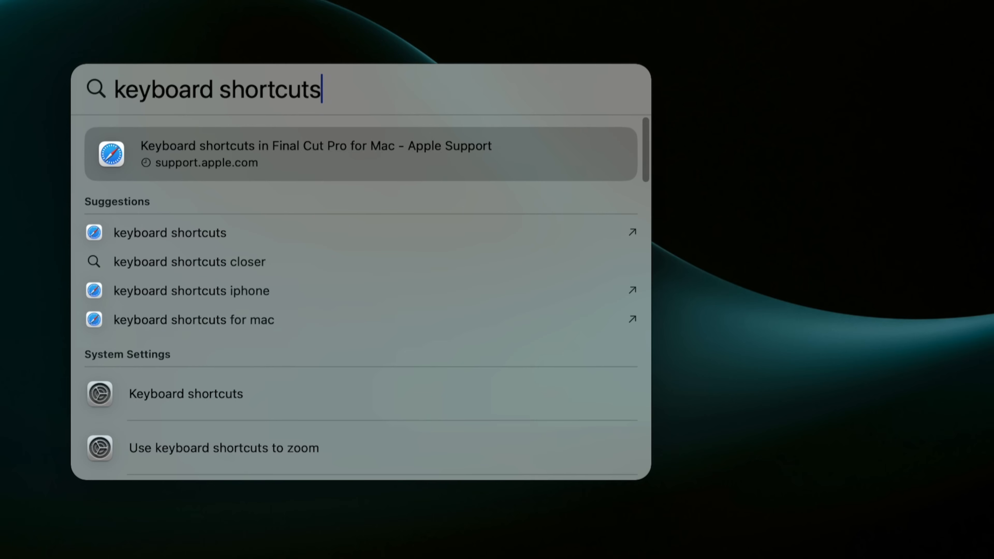
{"action": "left_click", "coordinate": [186, 393]}
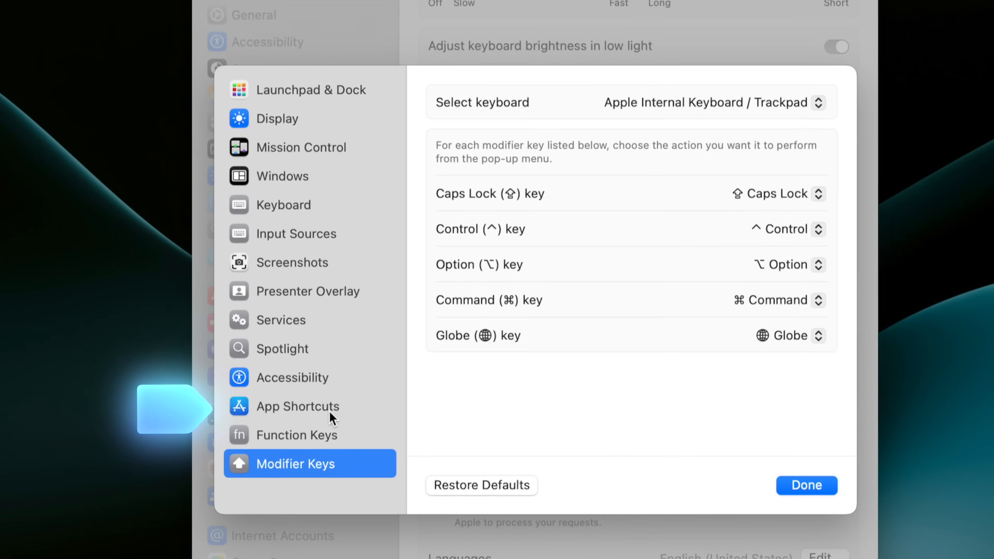
{"action": "left_click", "coordinate": [299, 406]}
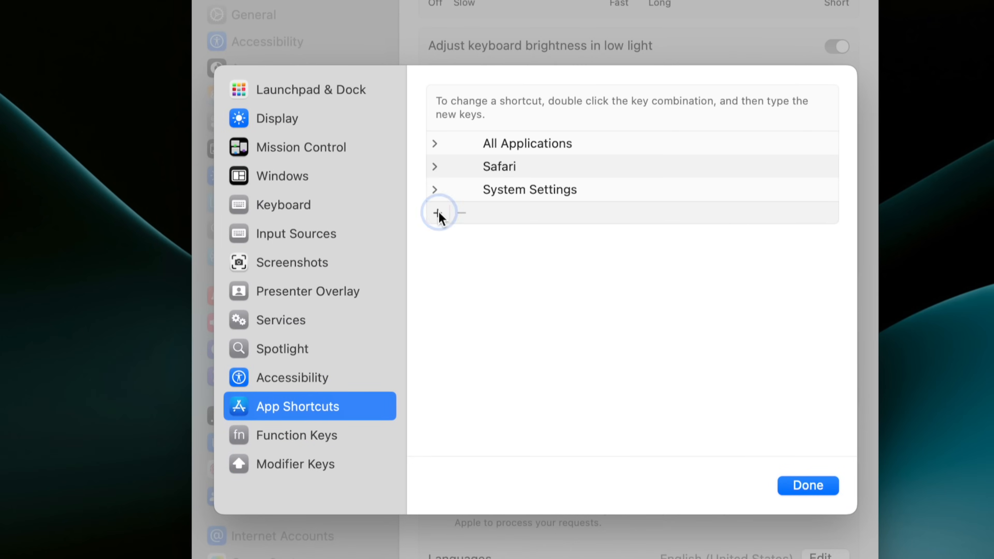
{"action": "left_click", "coordinate": [439, 212]}
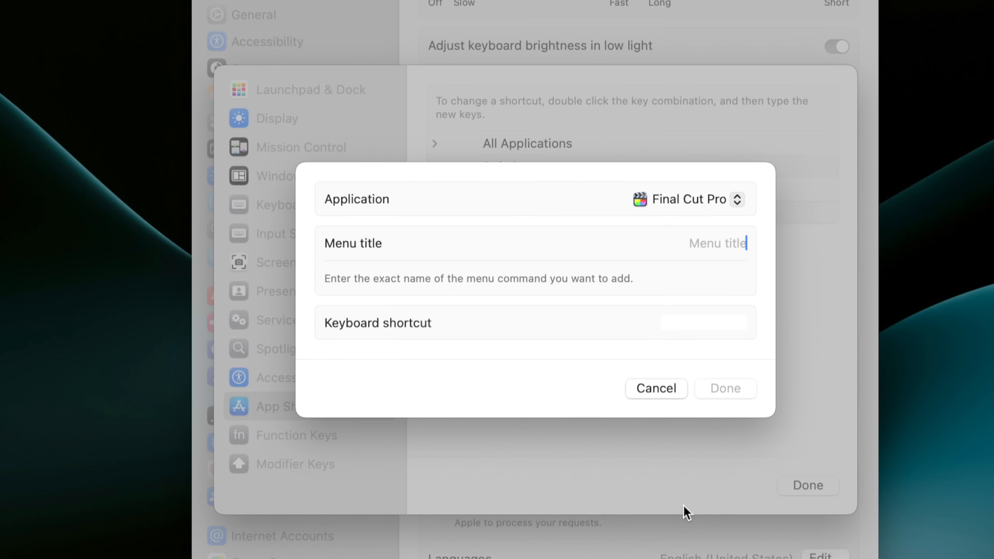
Create the Ambient SFX app shortcut with a Control-Option key combination.
{"action": "type", "text": "A"}
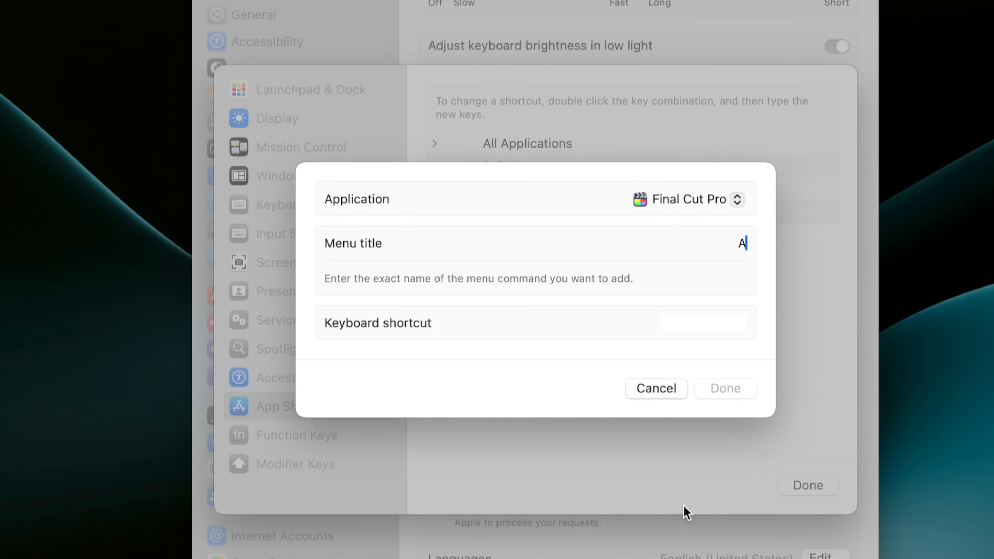
{"action": "type", "text": "mbient SFX"}
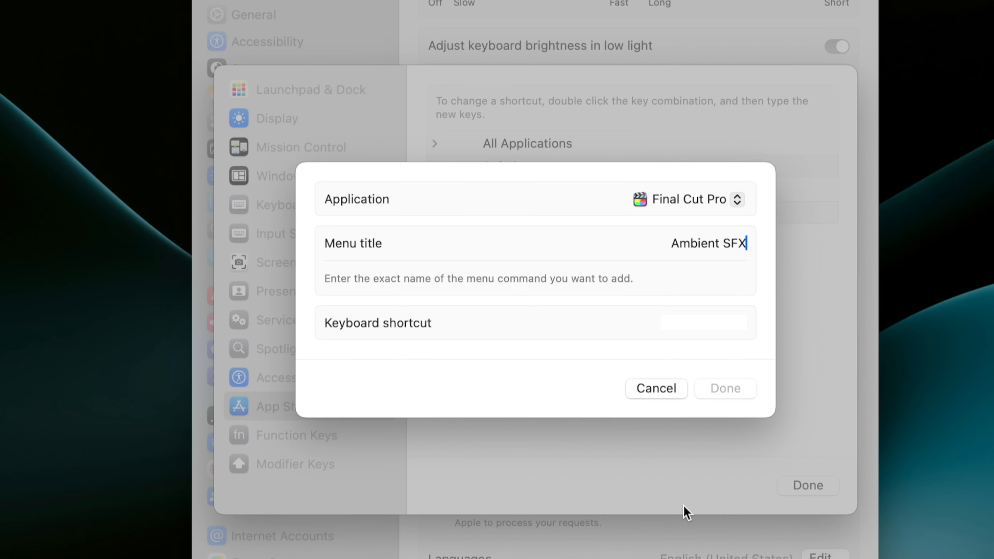
{"action": "mouse_move", "coordinate": [674, 332]}
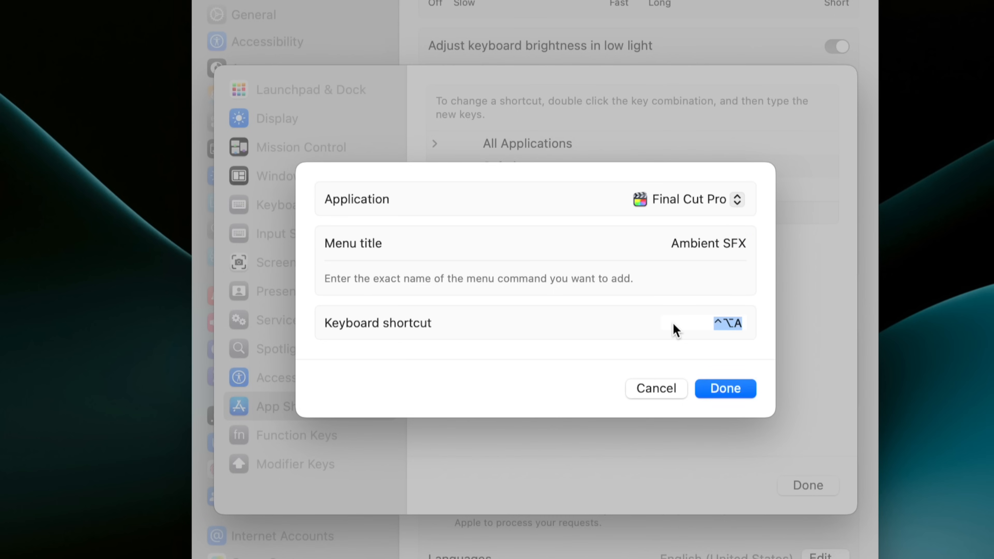
{"action": "left_click", "coordinate": [725, 388]}
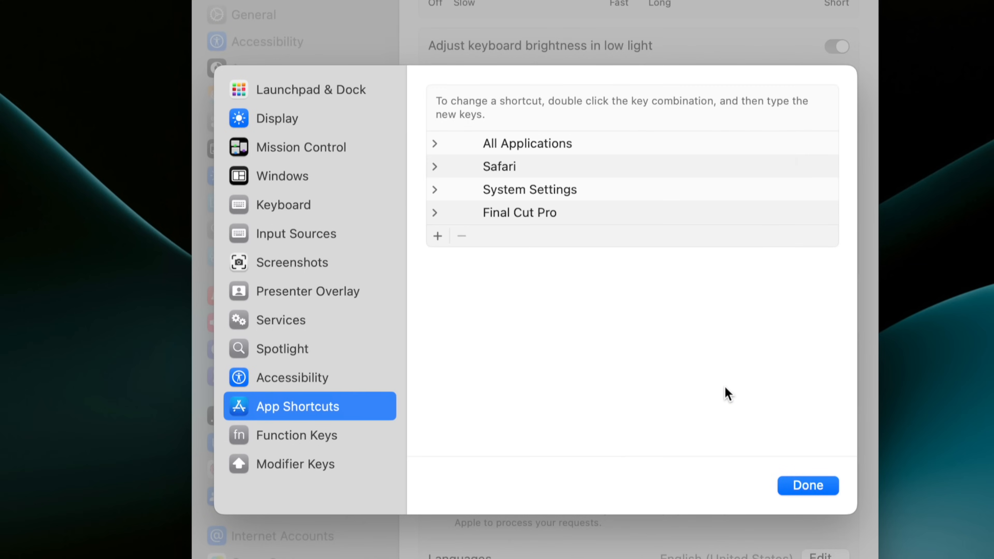
Add the Voiceover shortcut, finish the settings and show the timeline's roles list.
{"action": "left_click", "coordinate": [437, 236]}
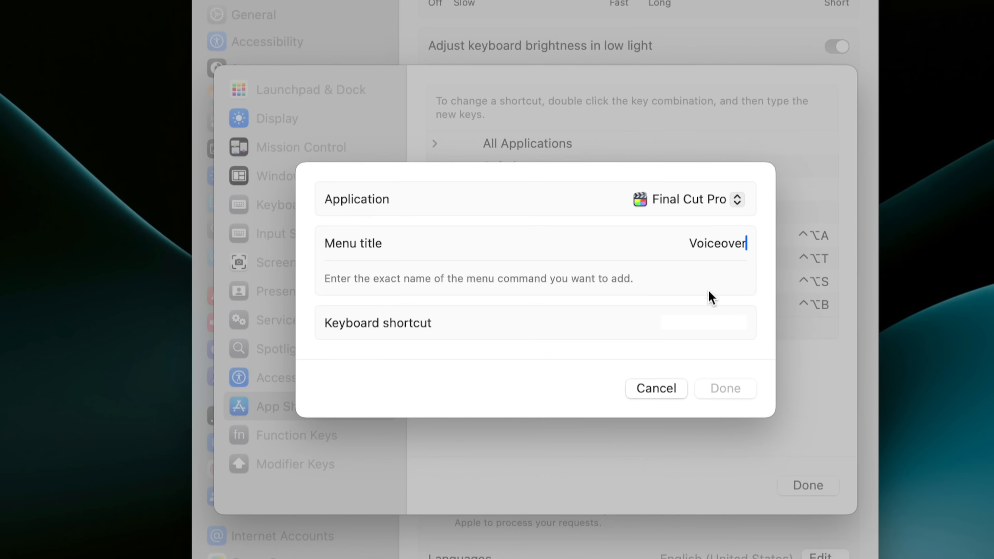
{"action": "left_click", "coordinate": [725, 387]}
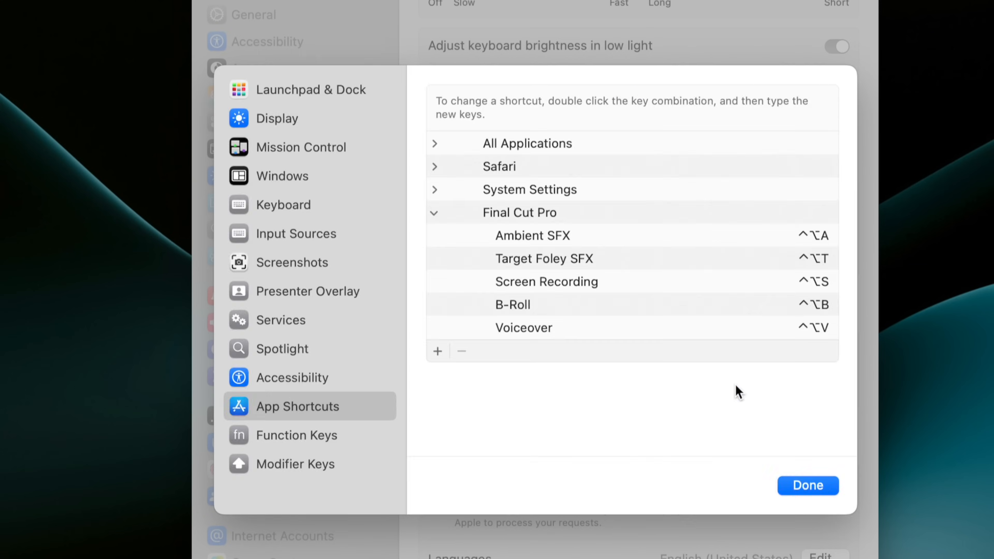
{"action": "left_click", "coordinate": [807, 485]}
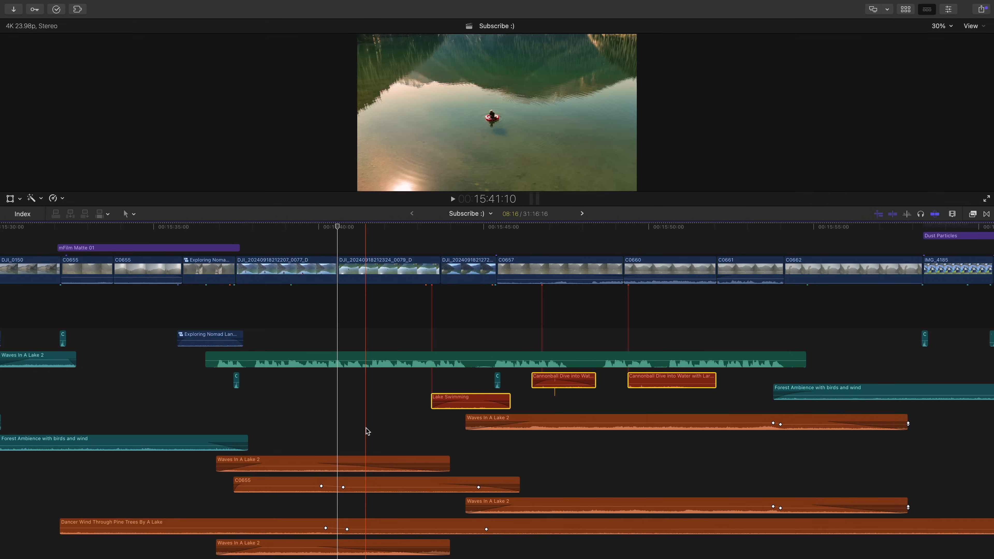
{"action": "left_click", "coordinate": [22, 213]}
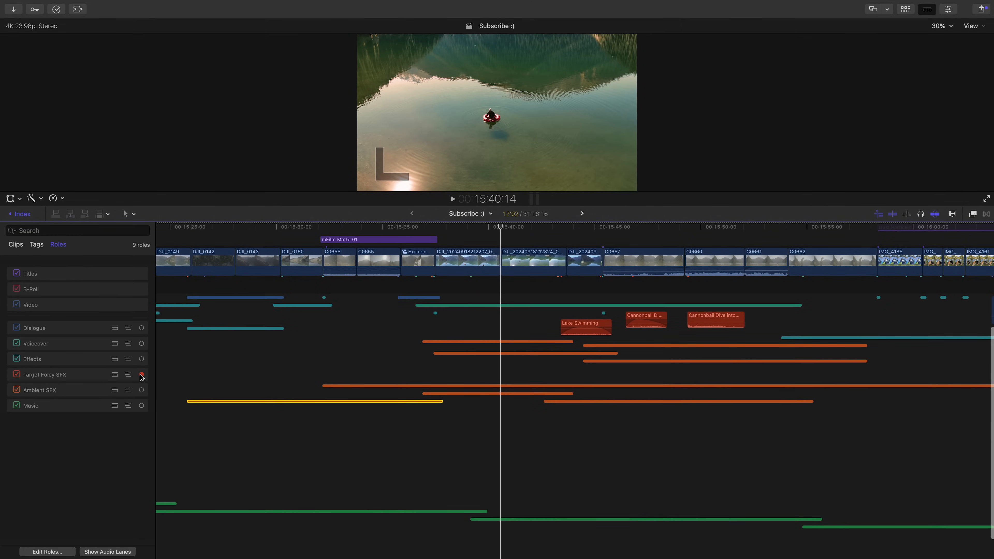